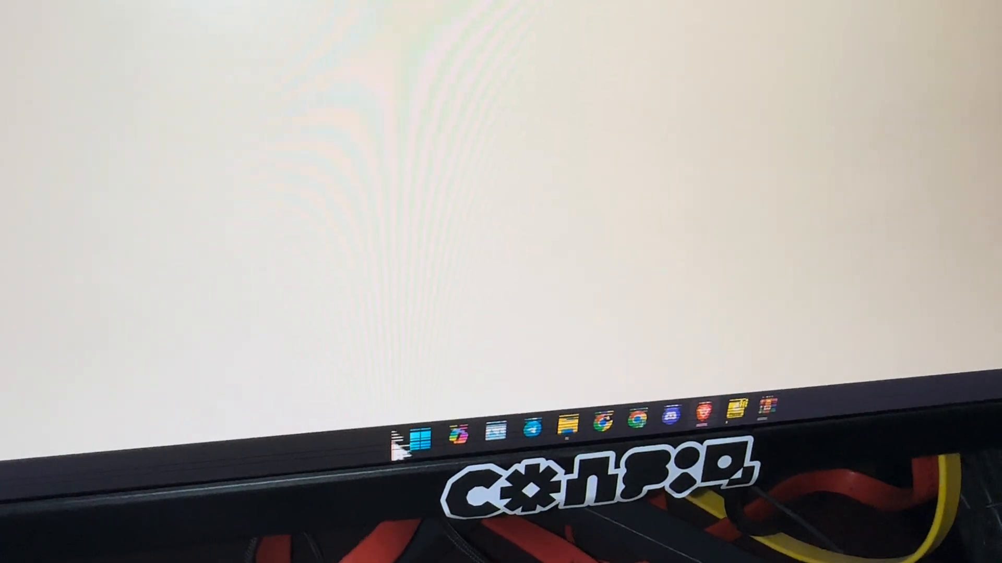
Step: Launch the Settings app from the Start menu, landing on the System page
click(409, 442)
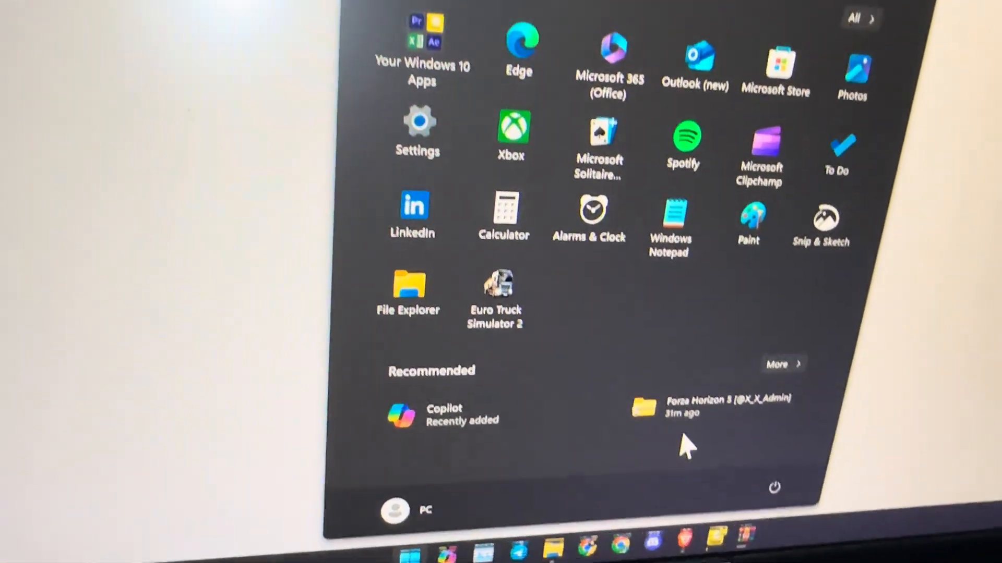
click(417, 121)
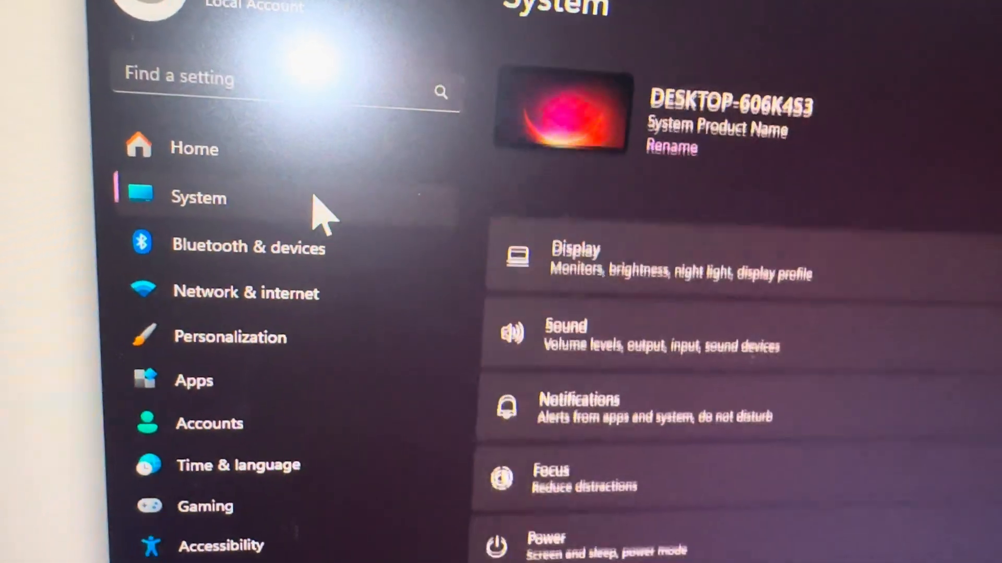
scroll(down, 3)
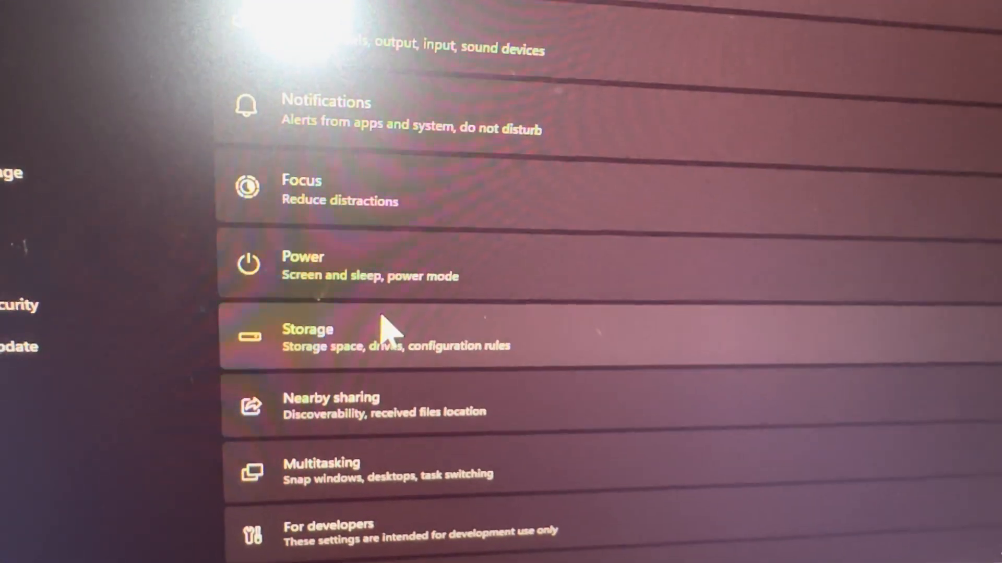
click(463, 370)
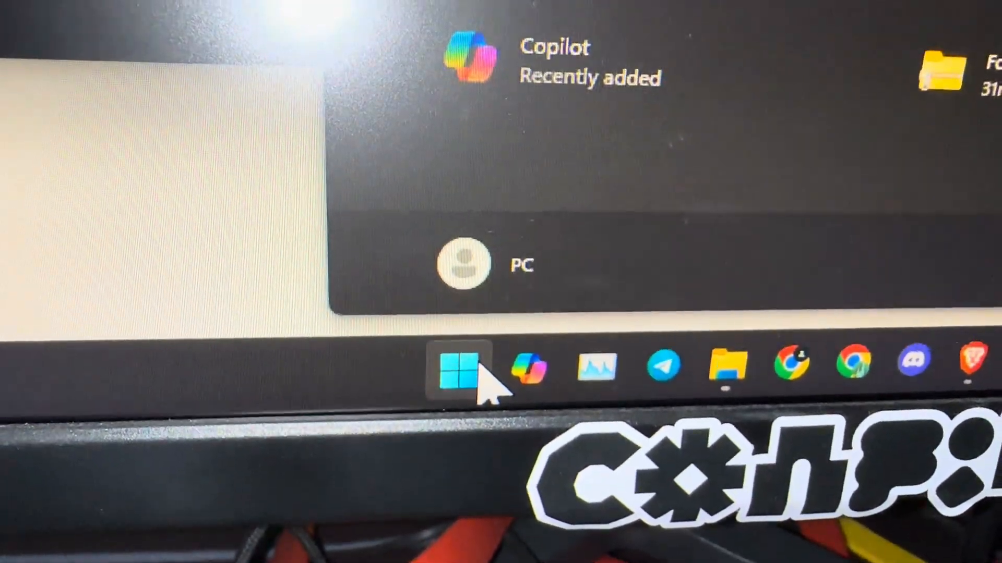